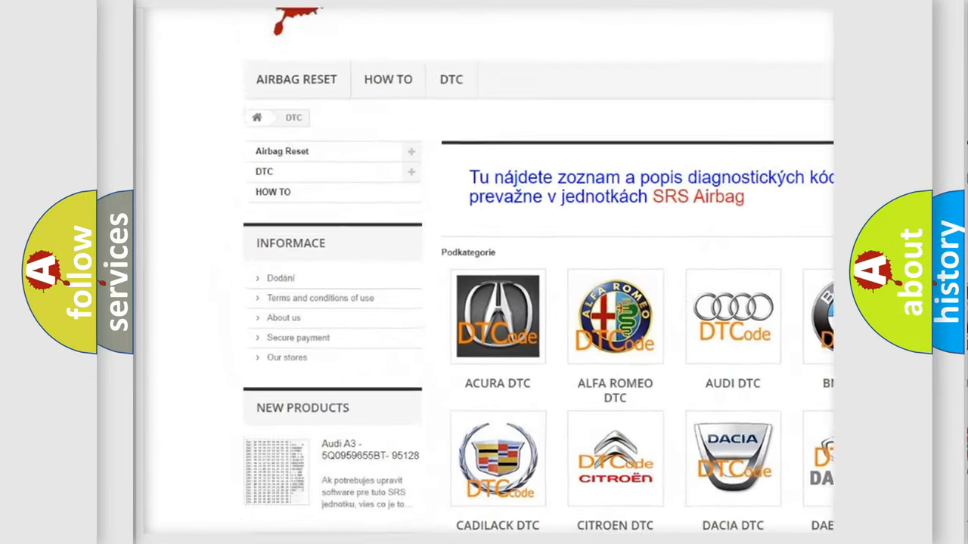
scroll(down, 3)
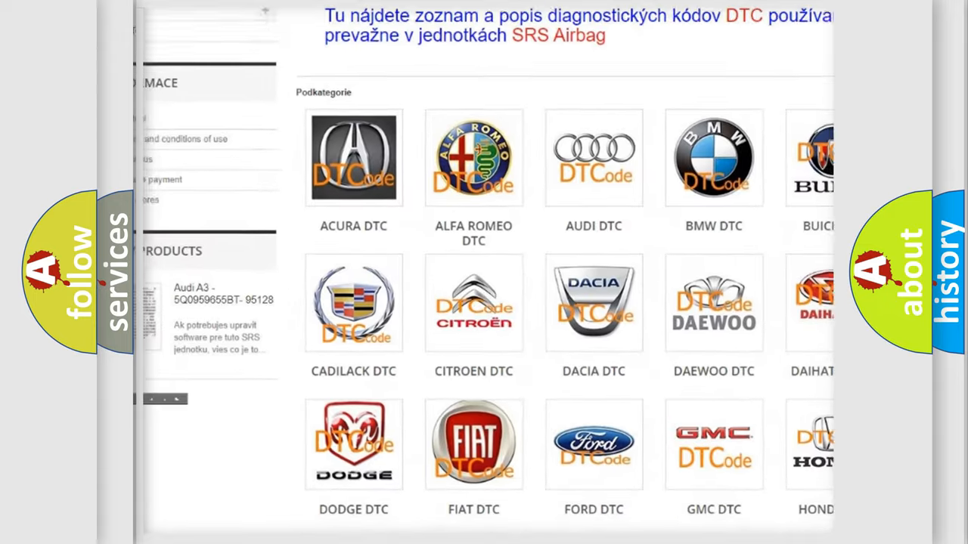
scroll(down, 3)
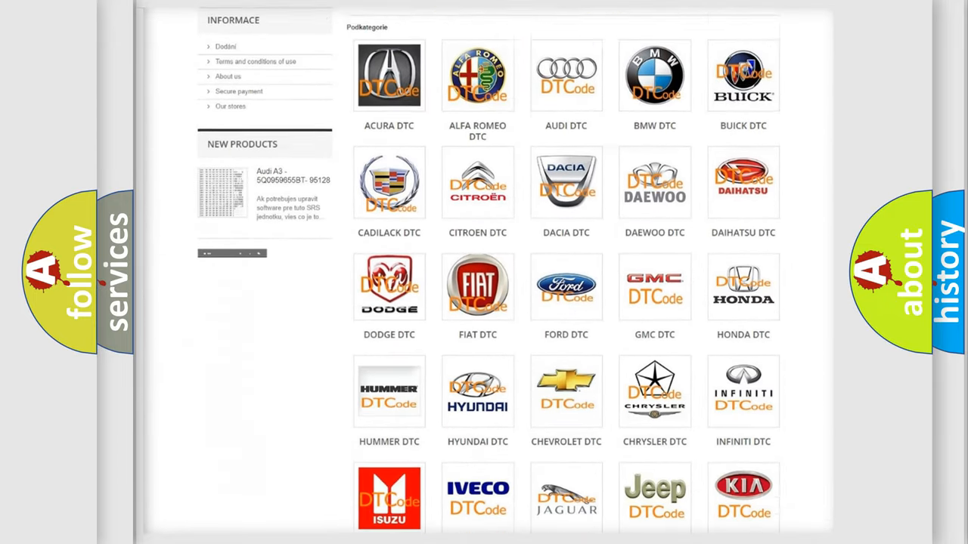
scroll(down, 3)
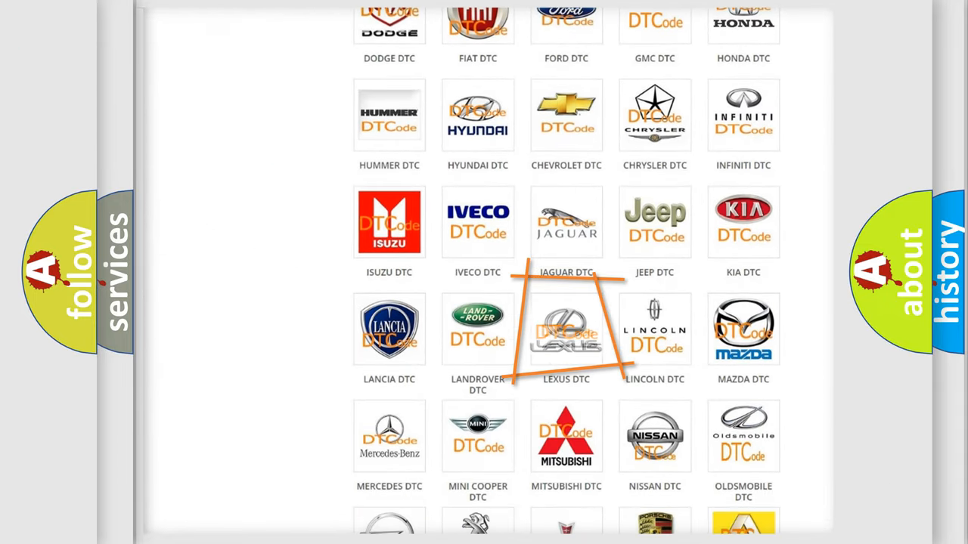